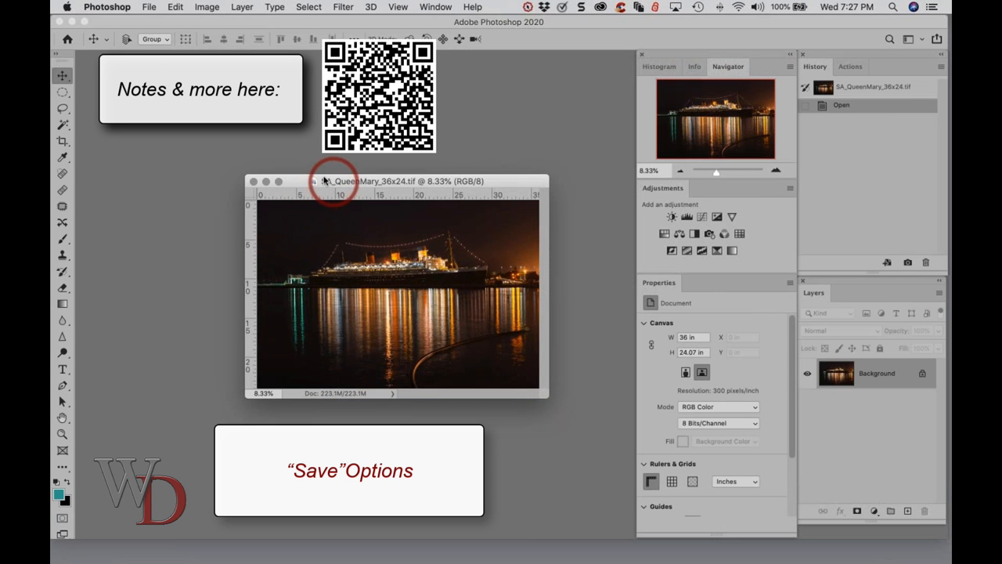
- Add a Levels adjustment layer to the Queen Mary photo and start Save As from the File menu
click(696, 233)
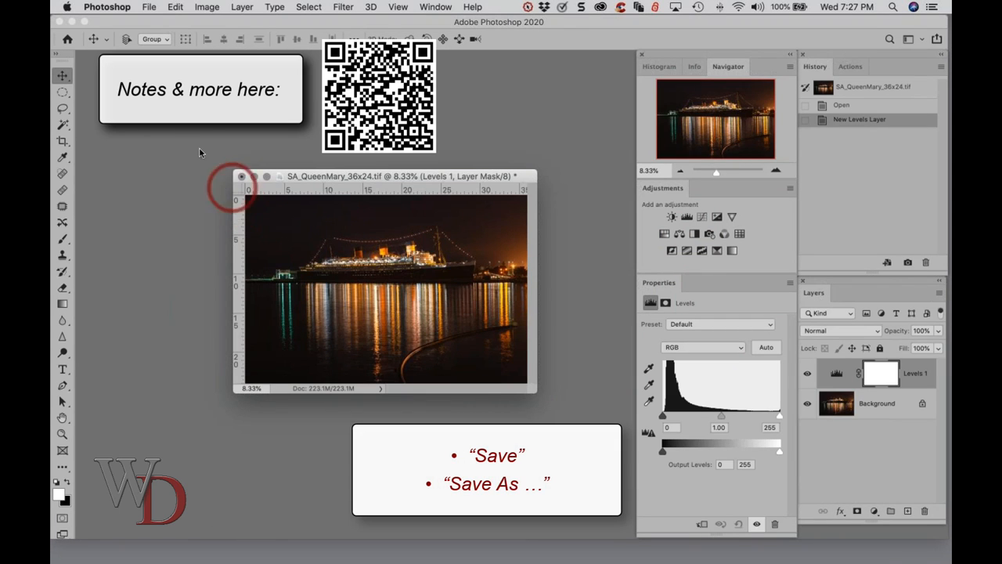
click(148, 9)
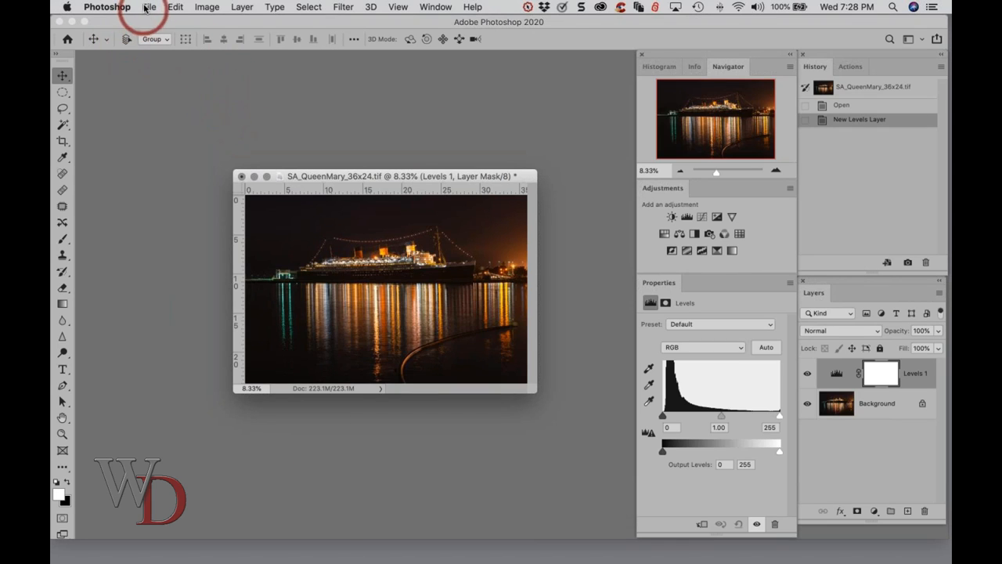
click(149, 6)
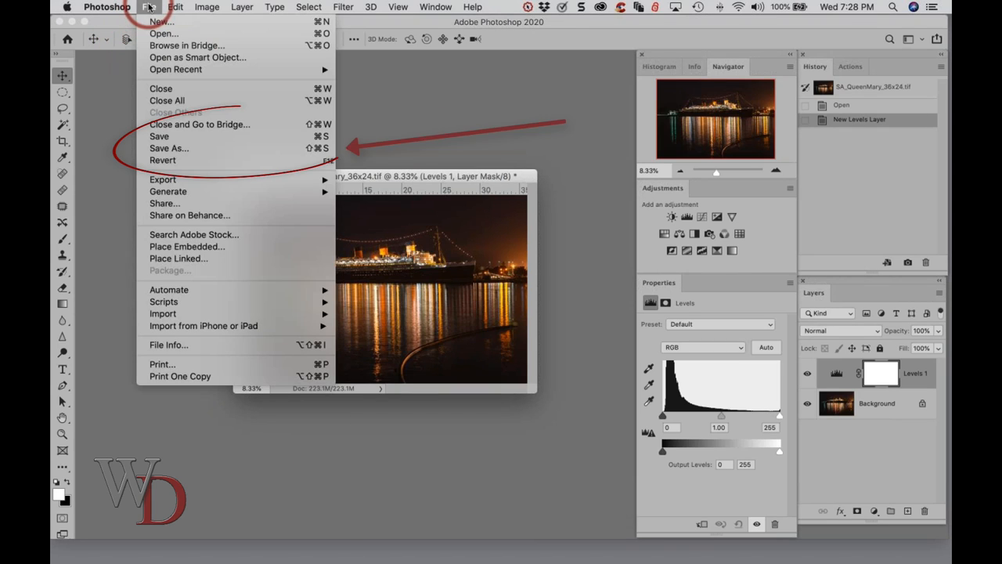
mouse_move(170, 147)
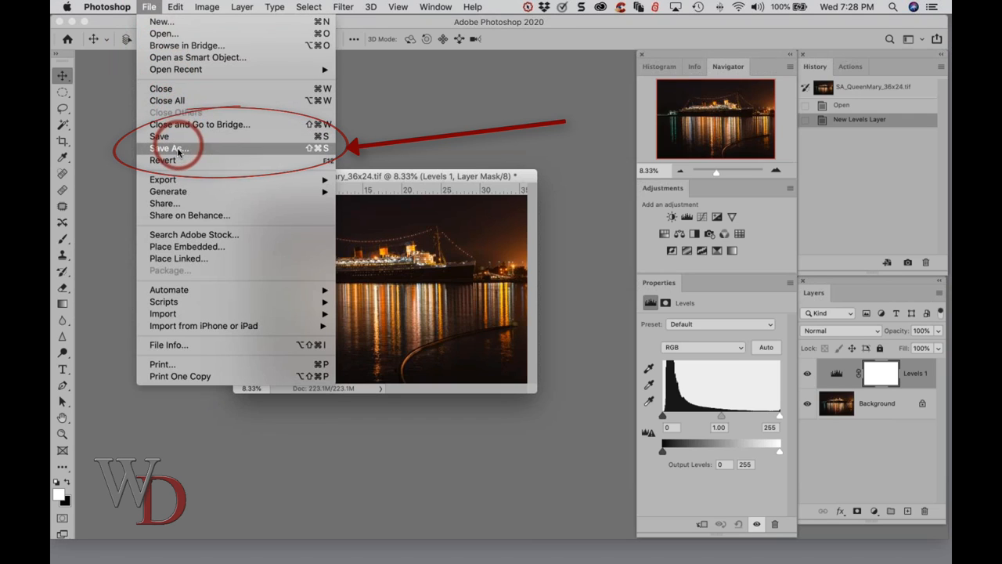
click(169, 148)
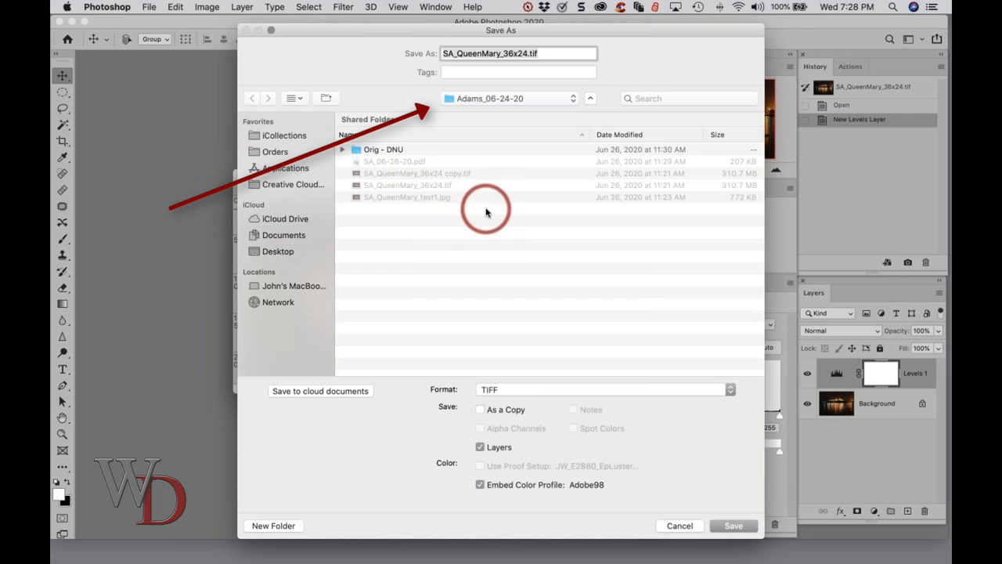
mouse_move(540, 388)
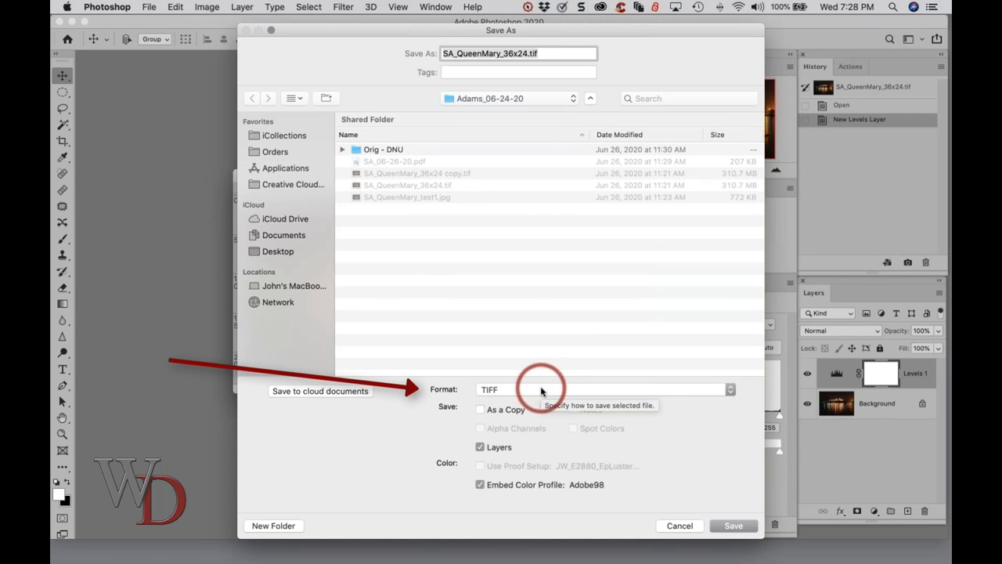
mouse_move(519, 257)
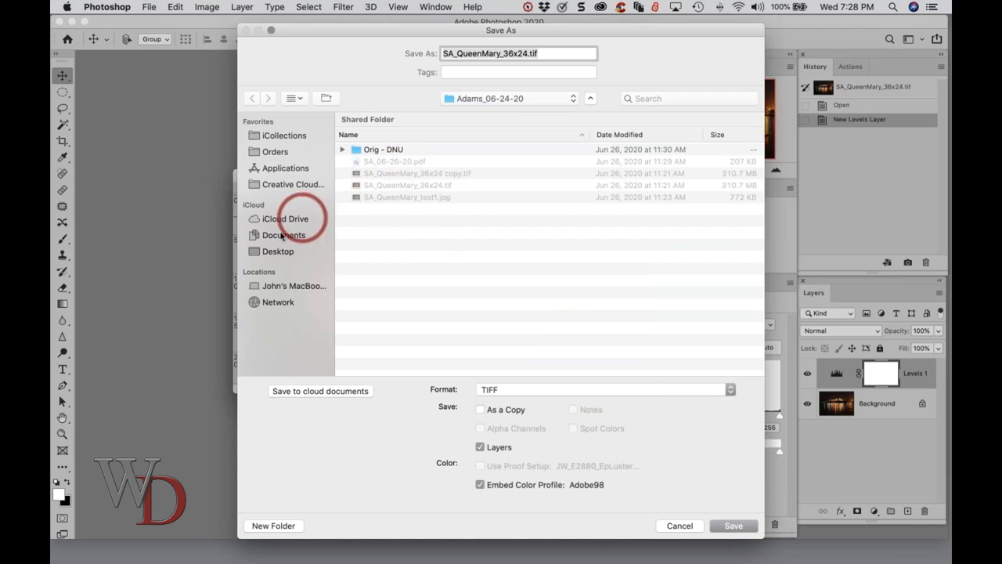
- Save the Queen Mary image to the Desktop in Photoshop PSD format
click(278, 251)
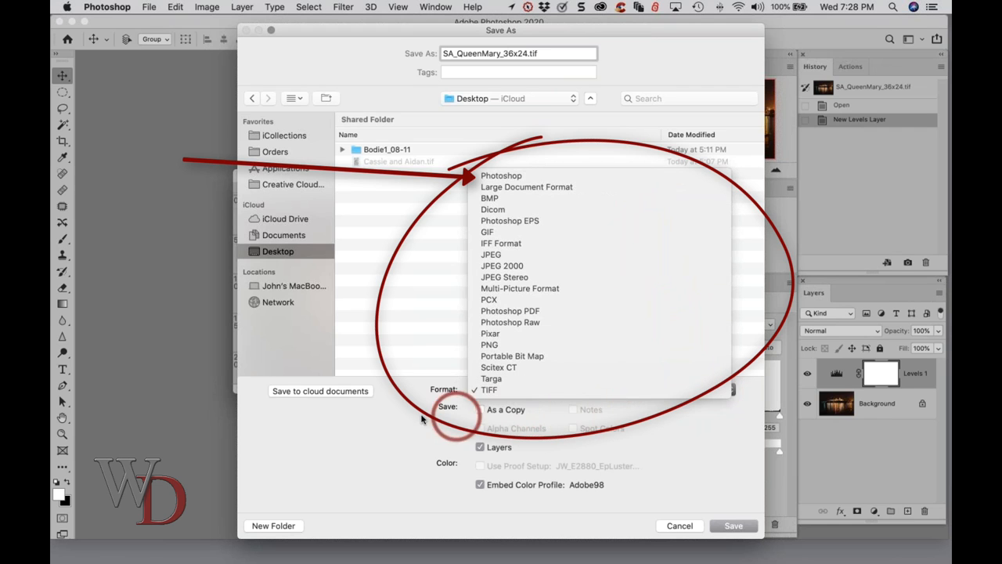
click(501, 175)
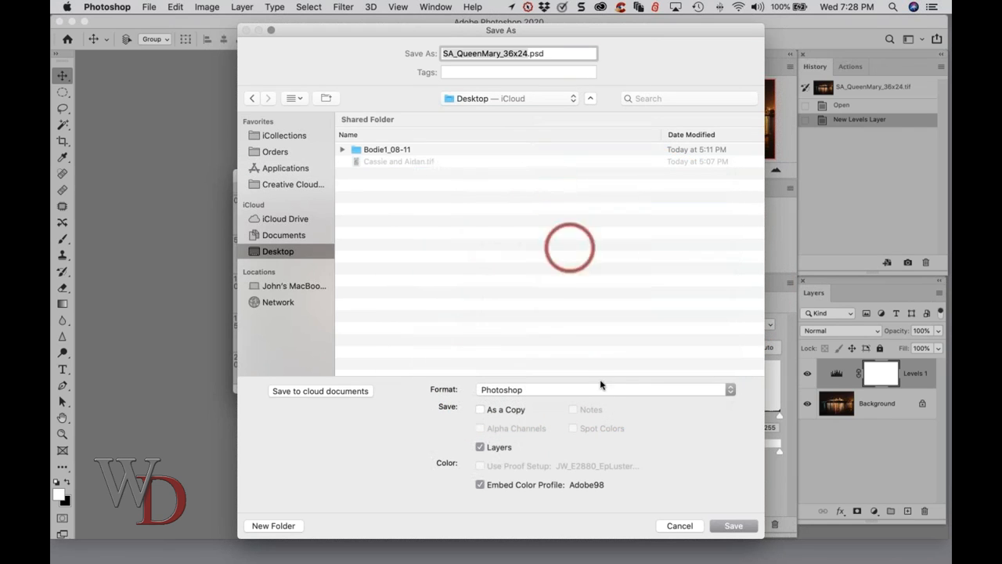
click(733, 527)
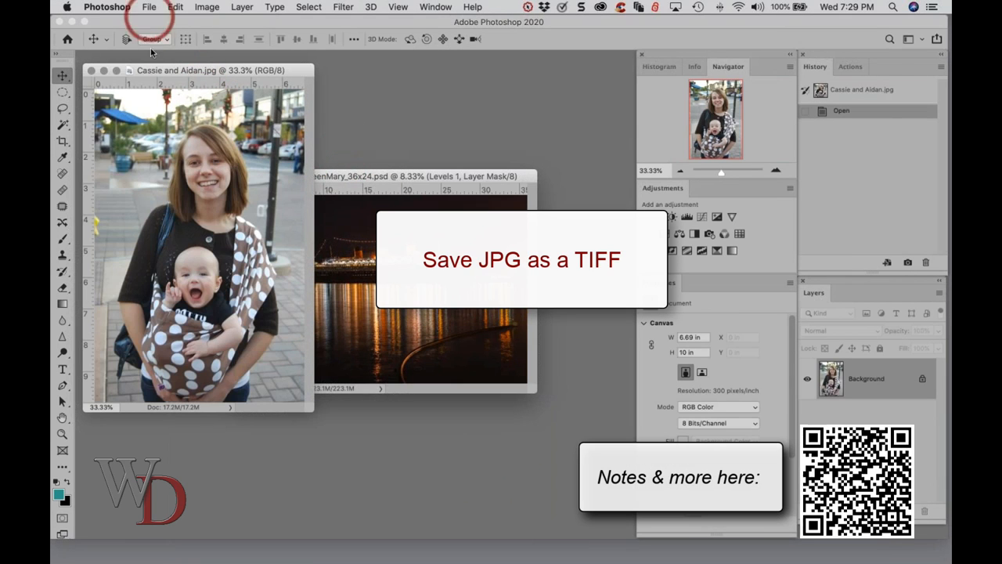
- Start Save As for the Cassie and Aidan JPG, heading toward a TIFF copy
click(147, 6)
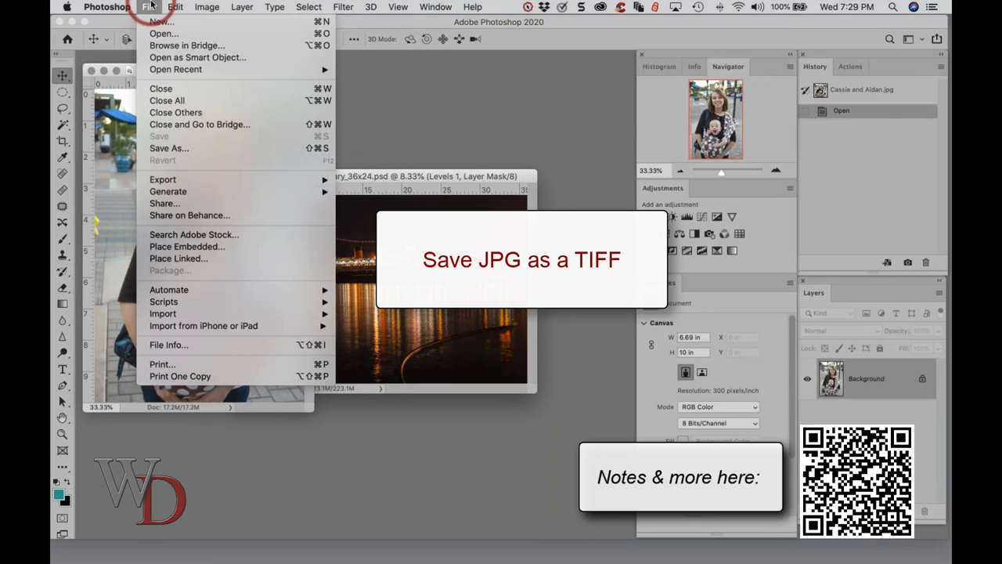
mouse_move(213, 345)
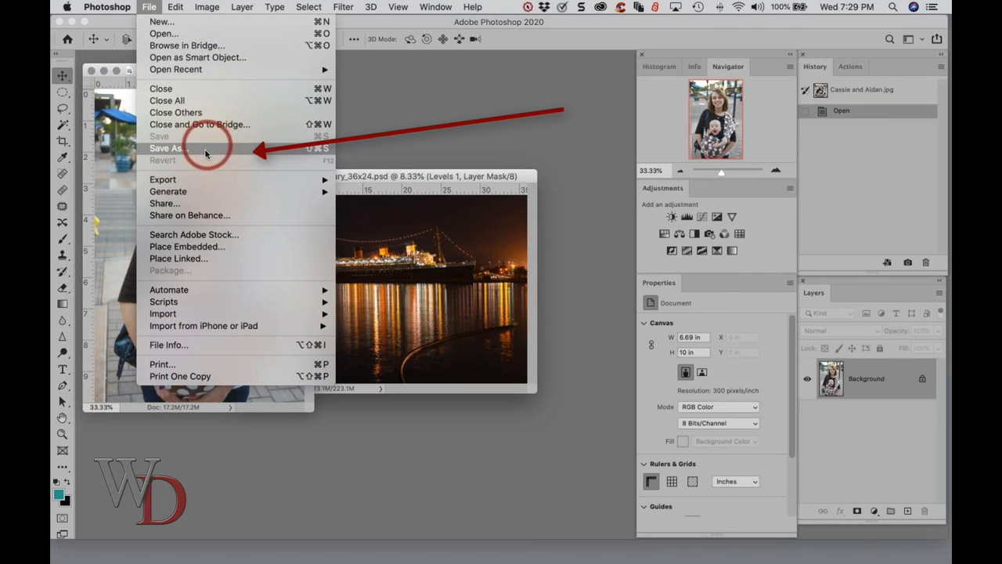
click(167, 147)
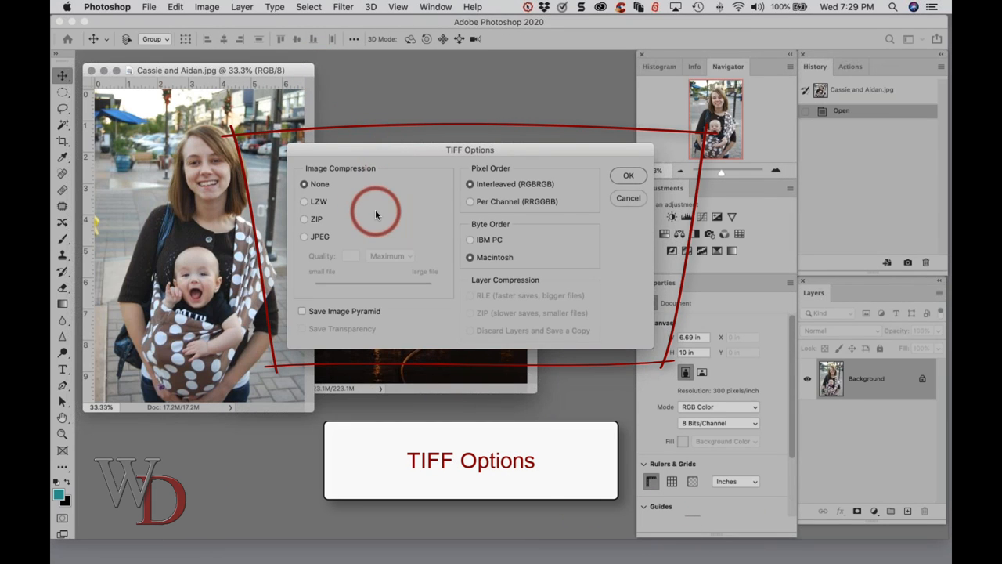
mouse_move(376, 216)
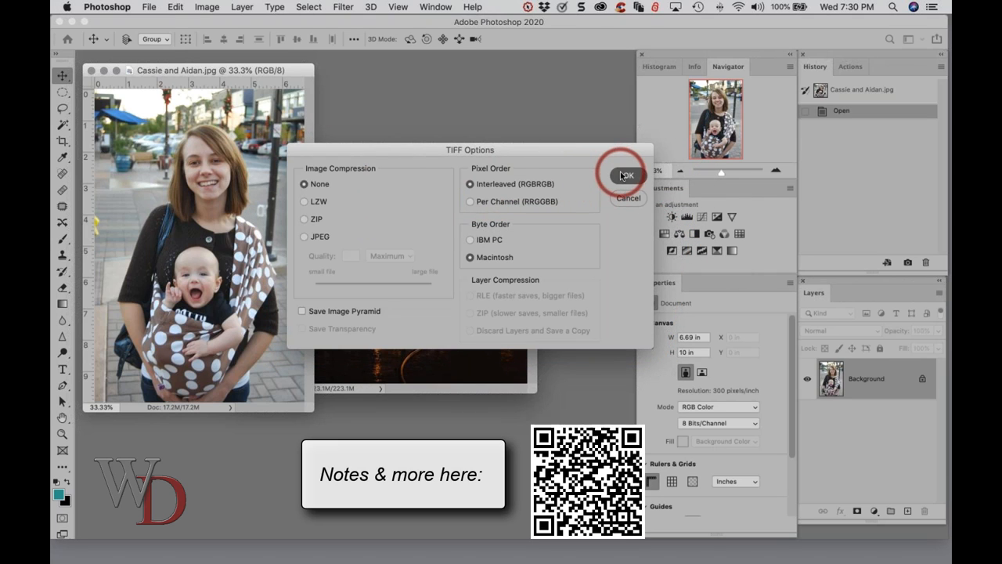
- Accept TIFF Options with no compression, saving Cassie and Aidancc.tif
click(626, 176)
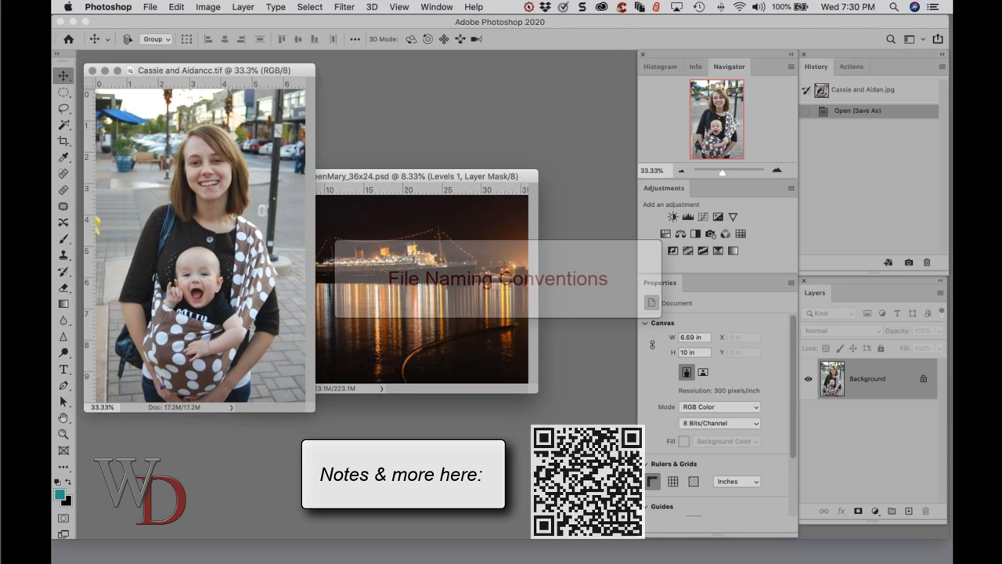
click(470, 116)
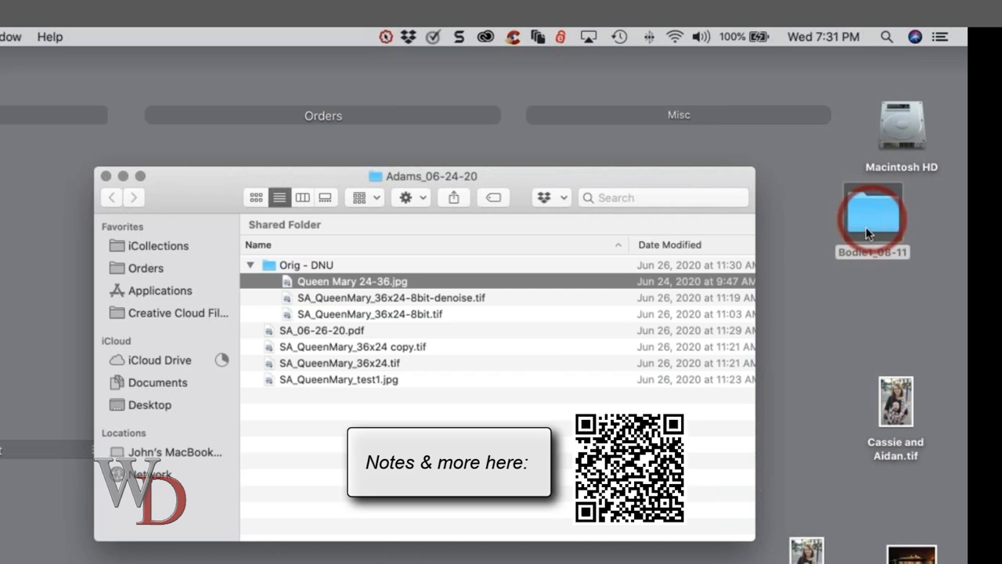
- Open the Bodie1_08-11 folder and select the Bodie1_08-11_M.psd master file
double_click(871, 216)
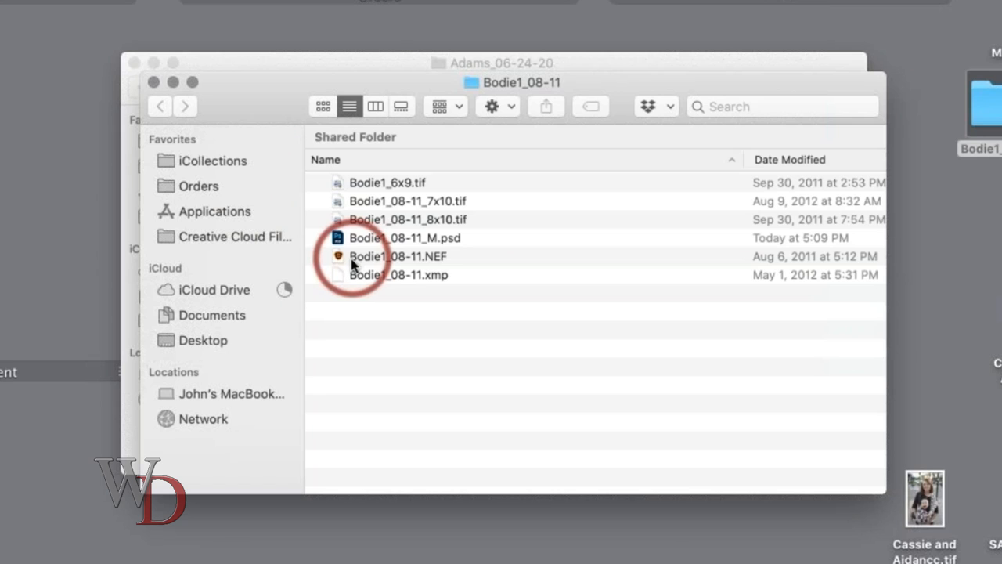
mouse_move(384, 263)
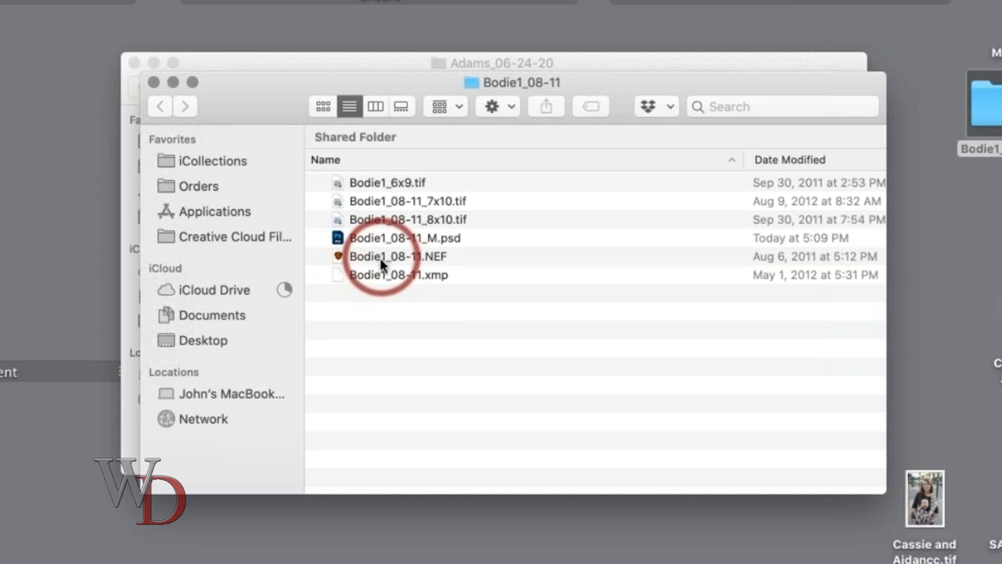
mouse_move(422, 266)
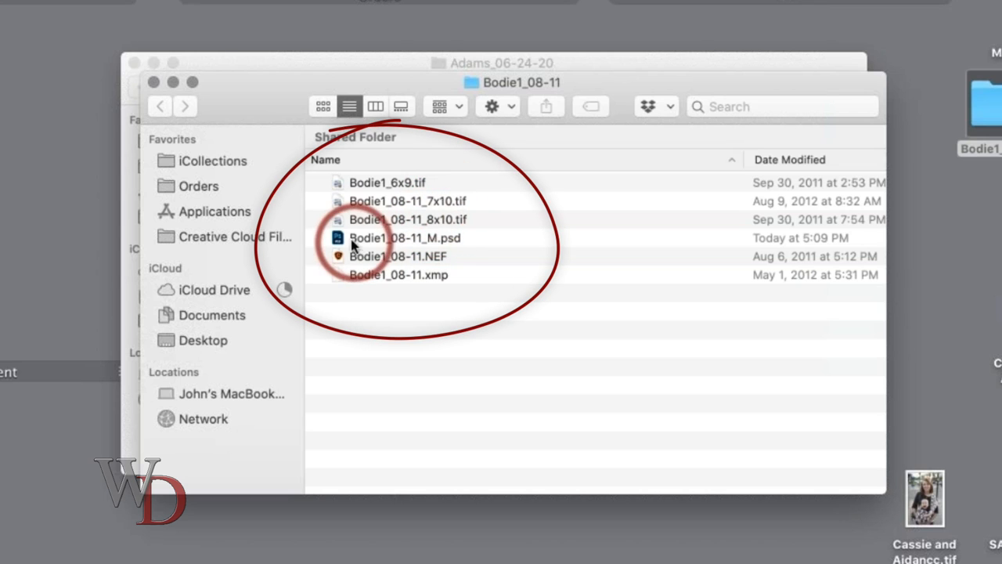
click(404, 238)
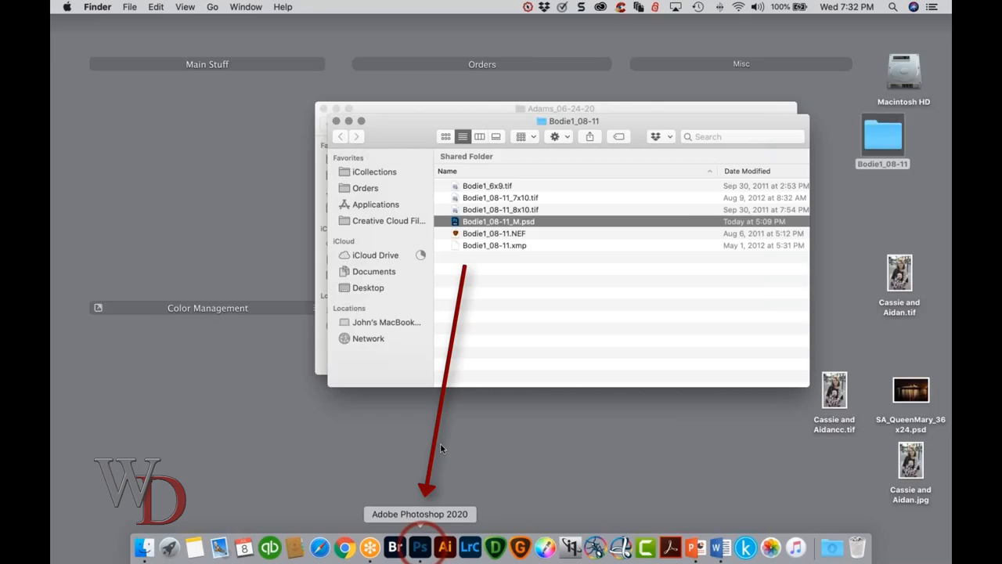
- Bring Photoshop back to the front from the Dock with Cassie and Aidancc.tif showing
click(420, 545)
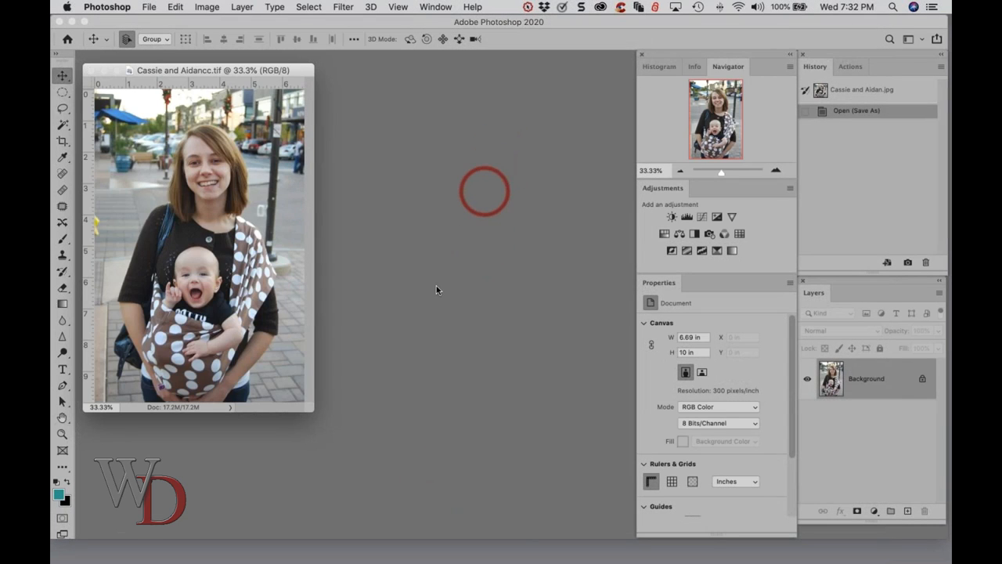